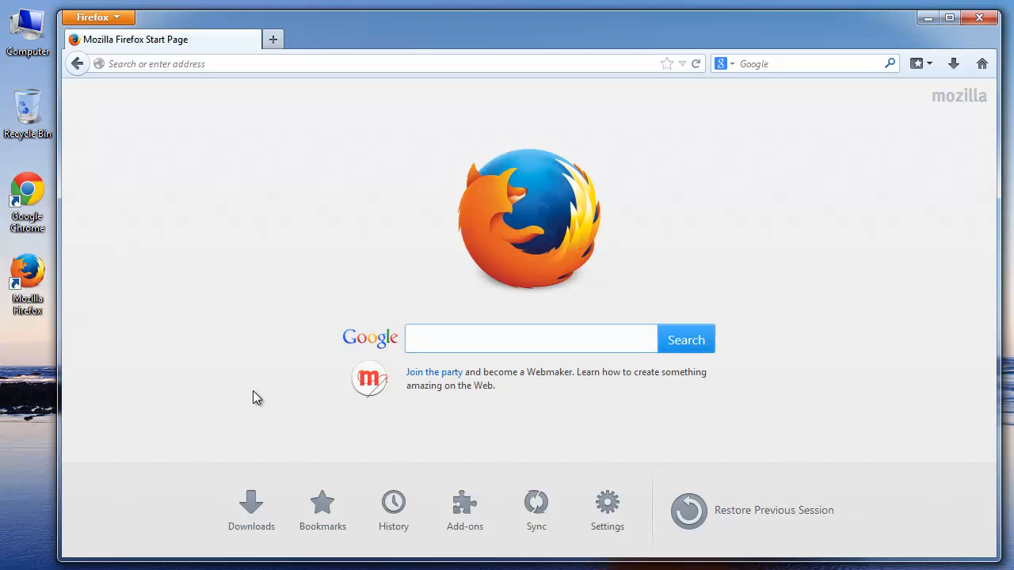
Go to migrateoutlook.com in Firefox to reach the Migrate Outlook download page
click(530, 339)
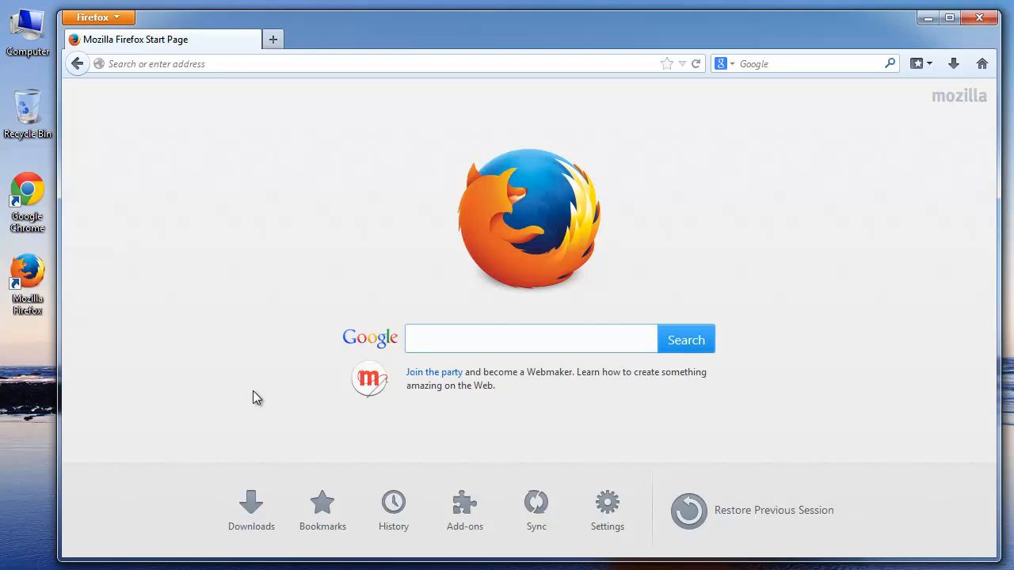
click(530, 339)
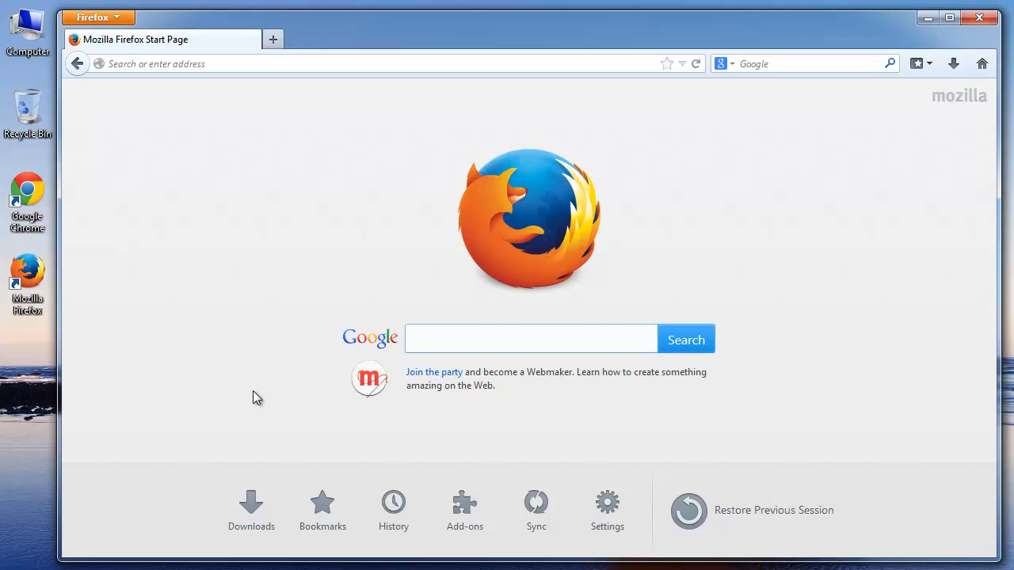
click(253, 63)
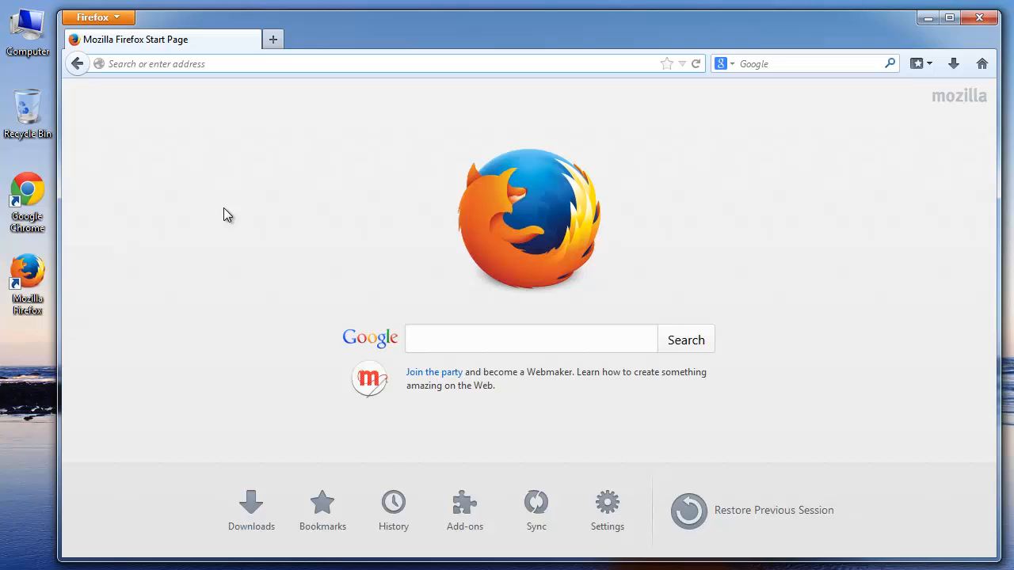
text(migr)
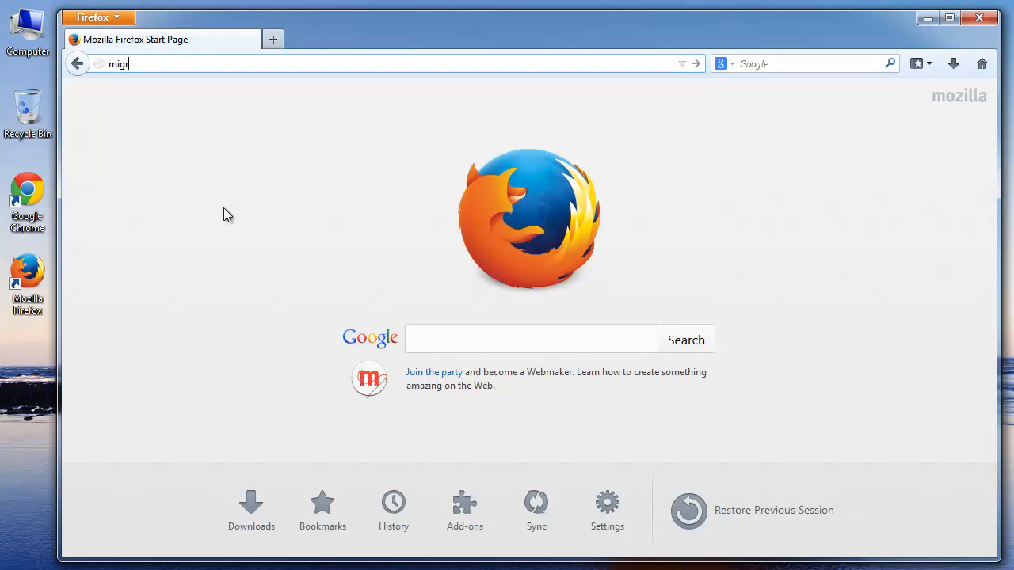
text(ateoutlook.com)
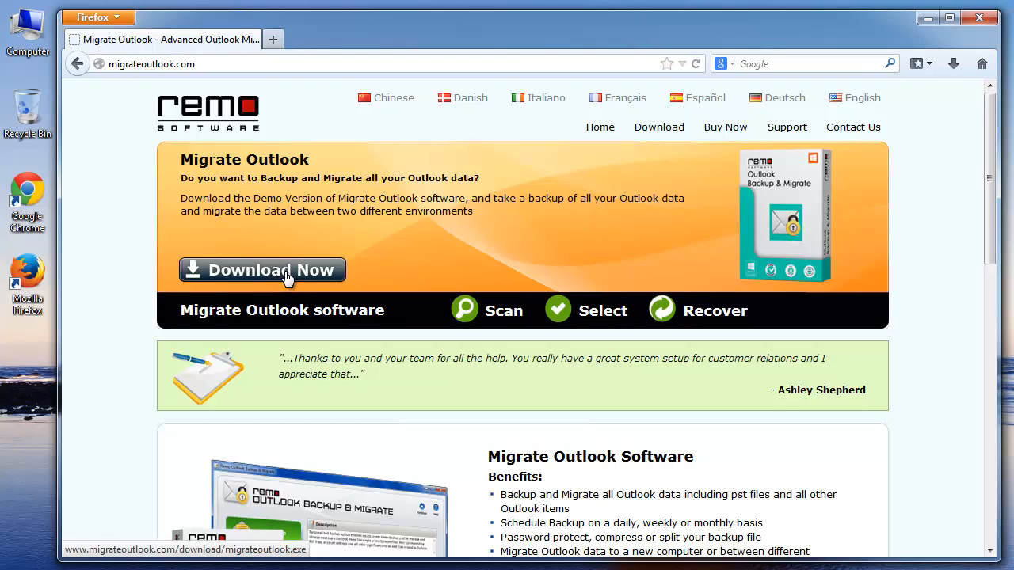
mouse_move(412, 279)
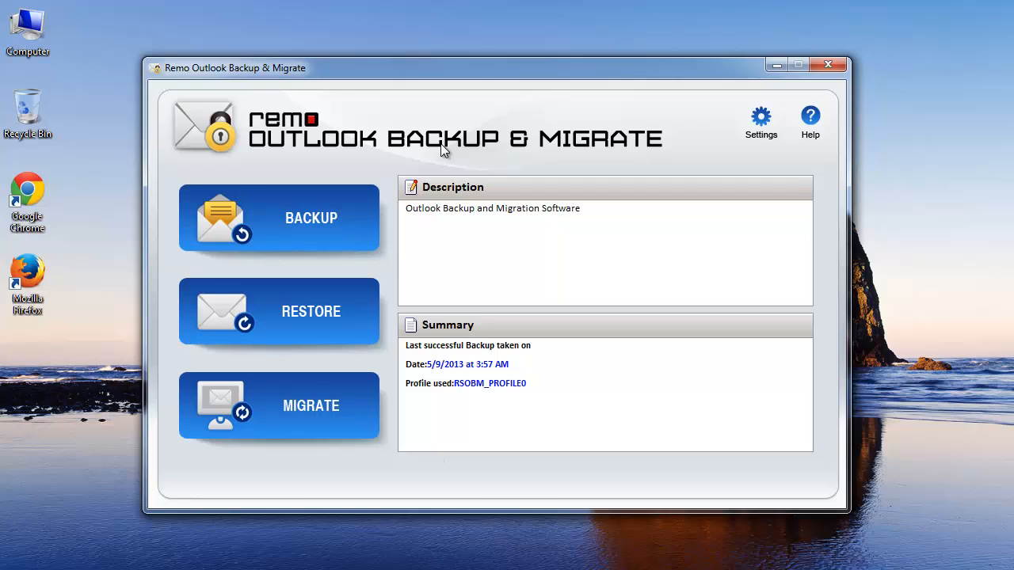
mouse_move(320, 163)
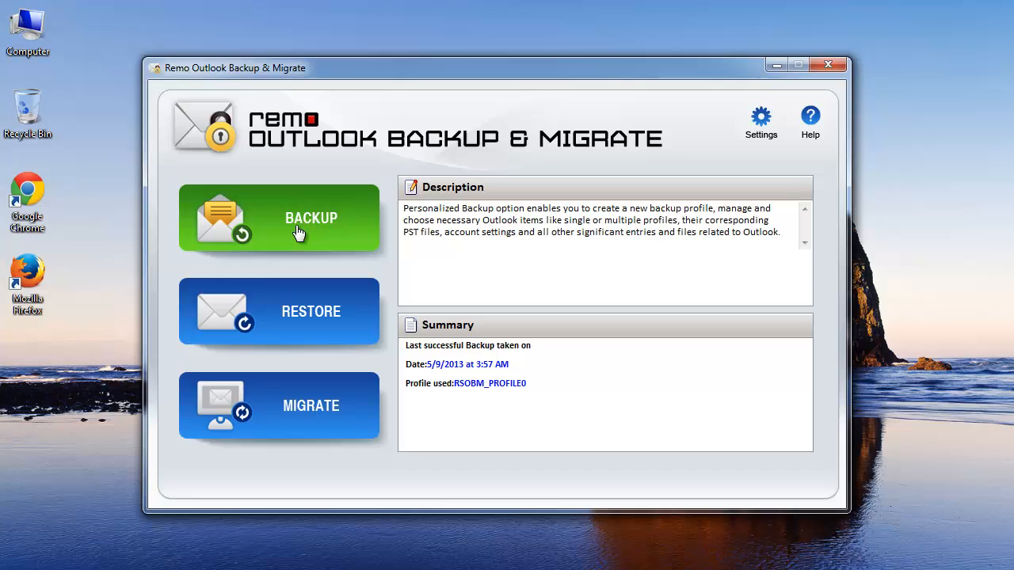
Start a Smart Backup of the Outlook data from the Backup section
click(279, 219)
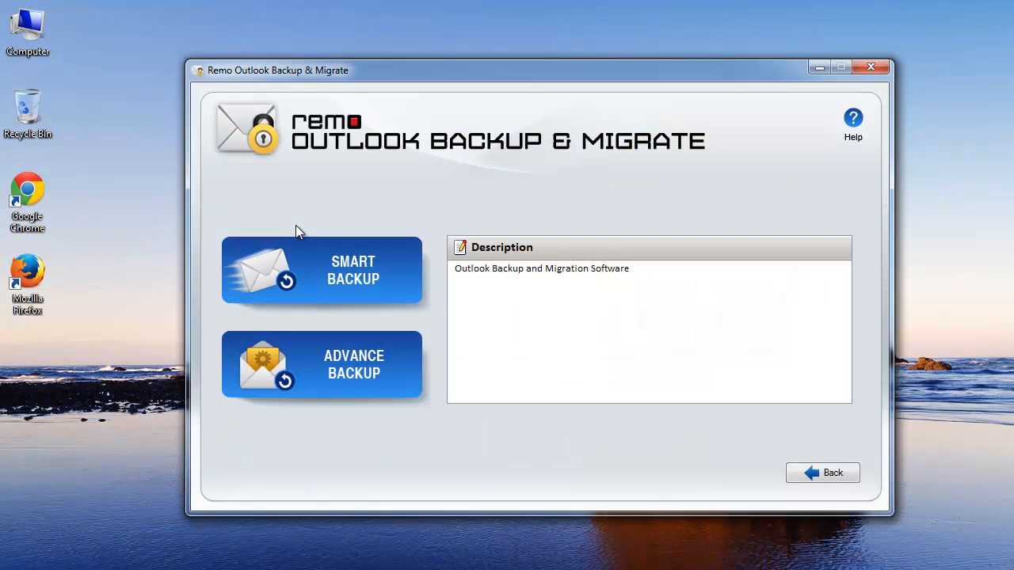
mouse_move(352, 215)
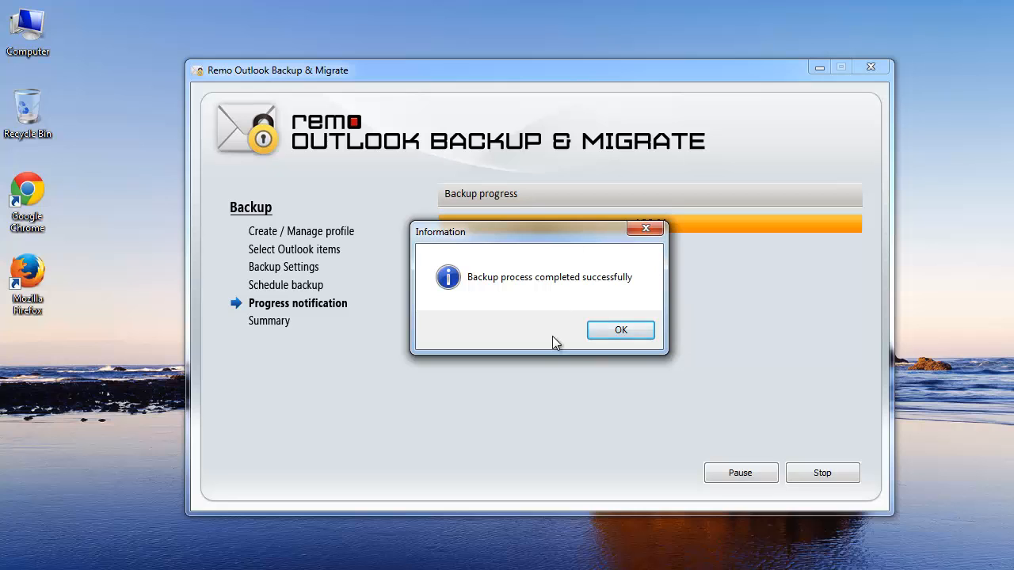
Acknowledge the completed backup, review its summary and finish the wizard
click(621, 330)
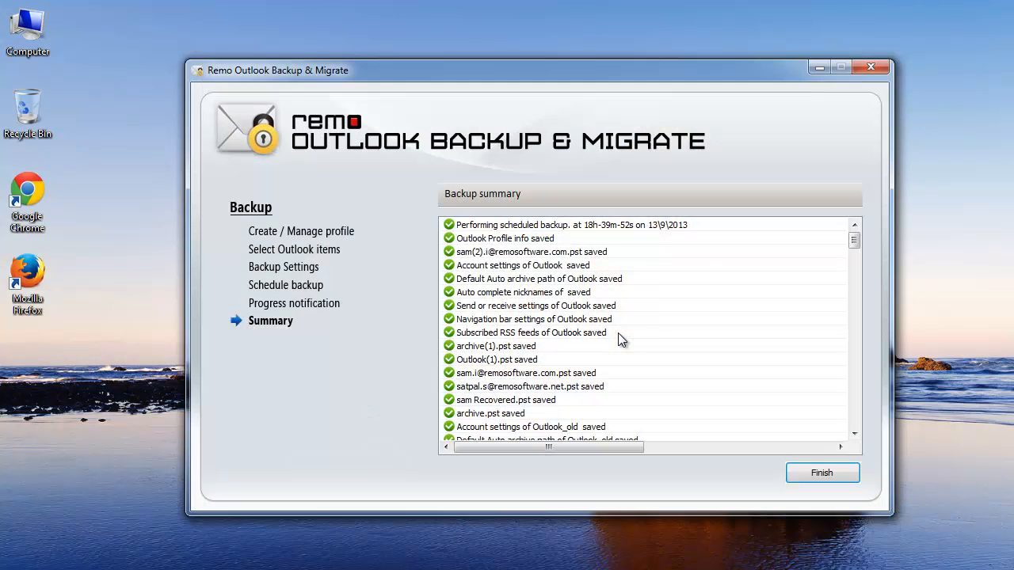
mouse_move(592, 403)
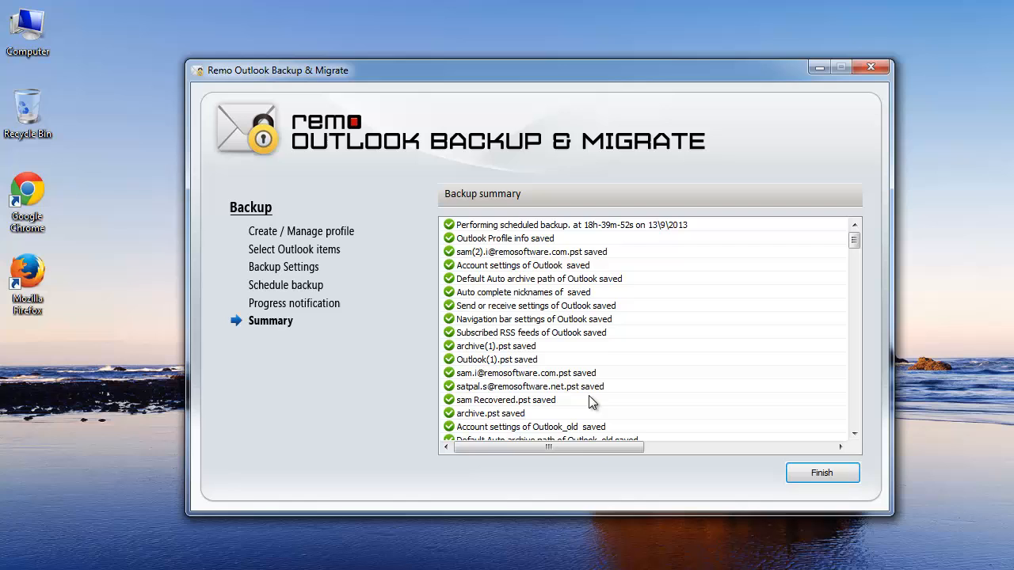
mouse_move(529, 475)
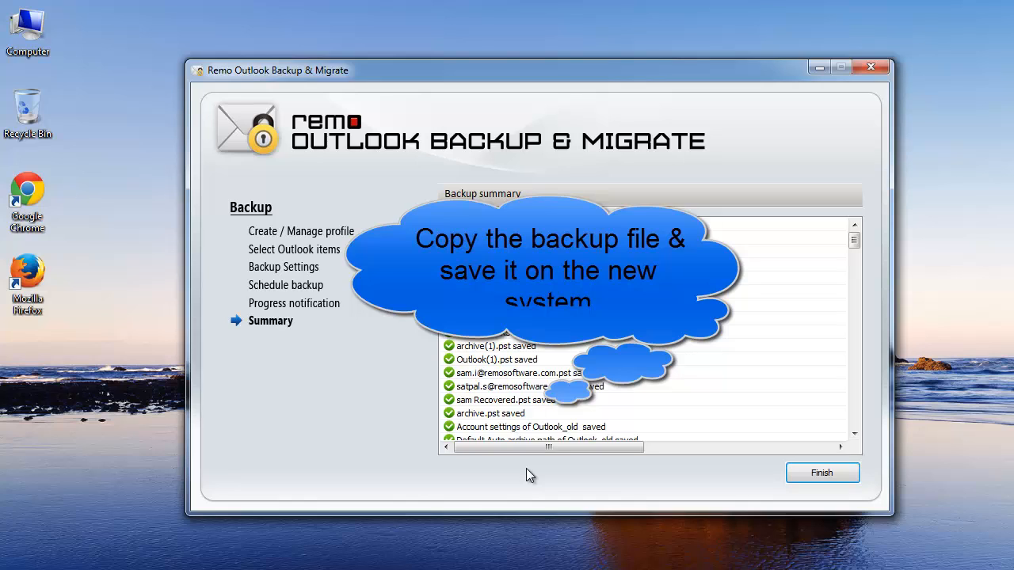
mouse_move(383, 377)
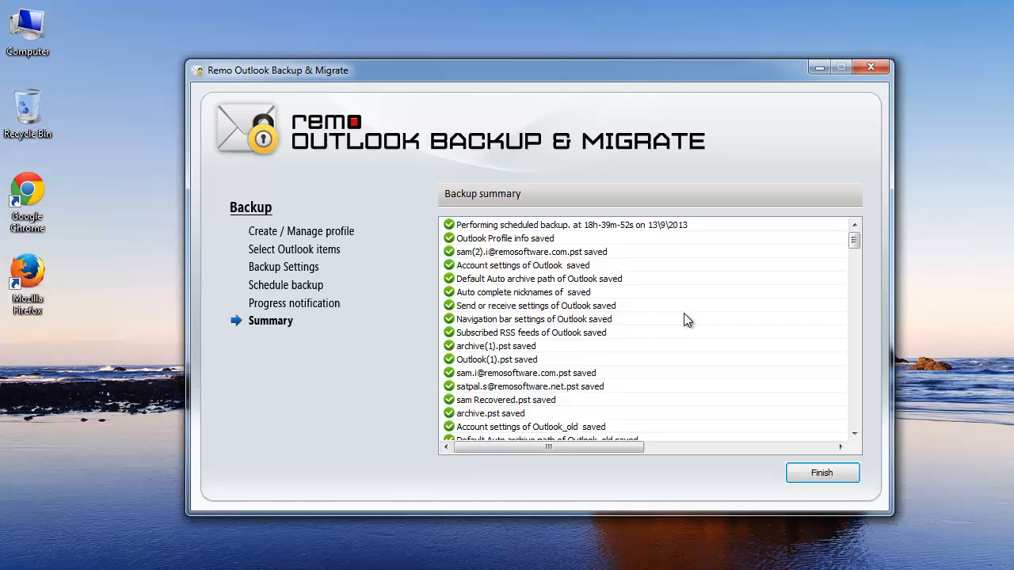
click(820, 472)
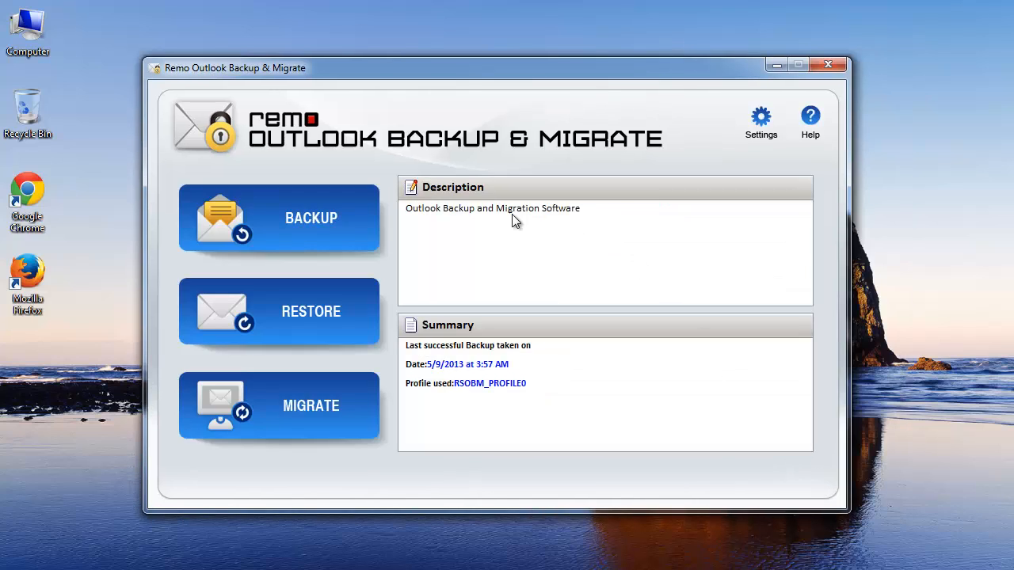
mouse_move(332, 475)
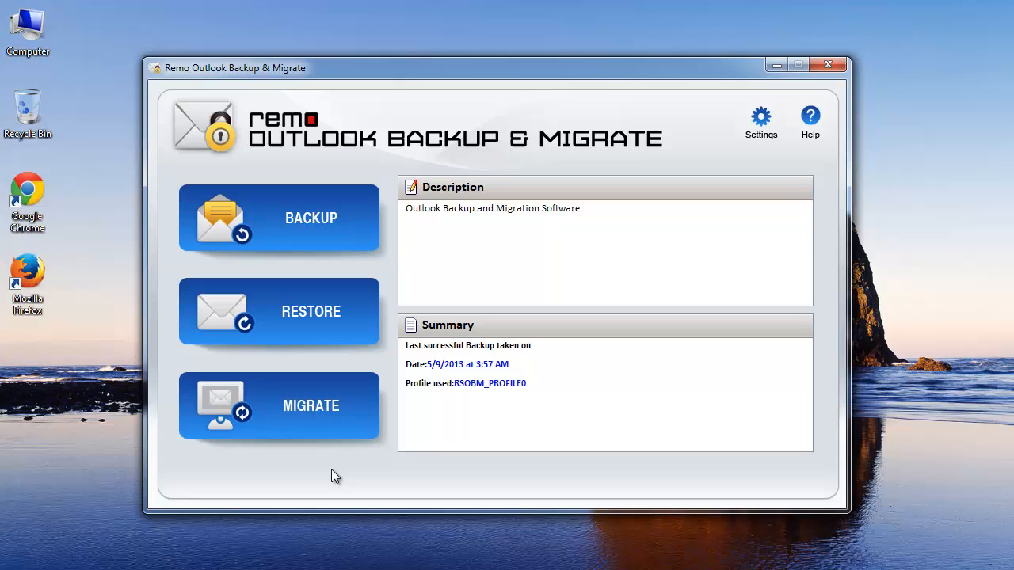
mouse_move(311, 405)
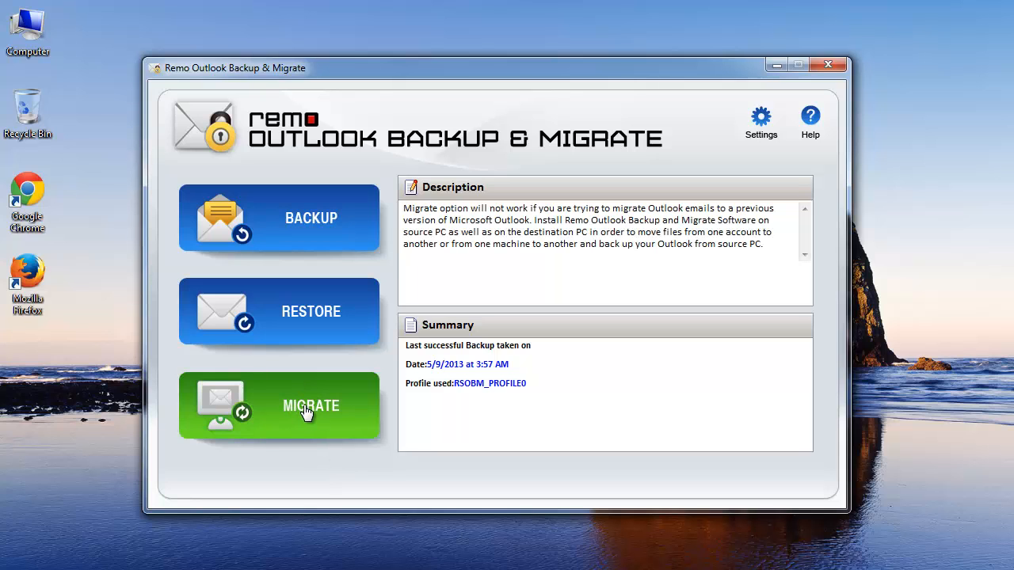
Load the saved backup file in the Migrate wizard and list its Outlook 2007 items
click(279, 406)
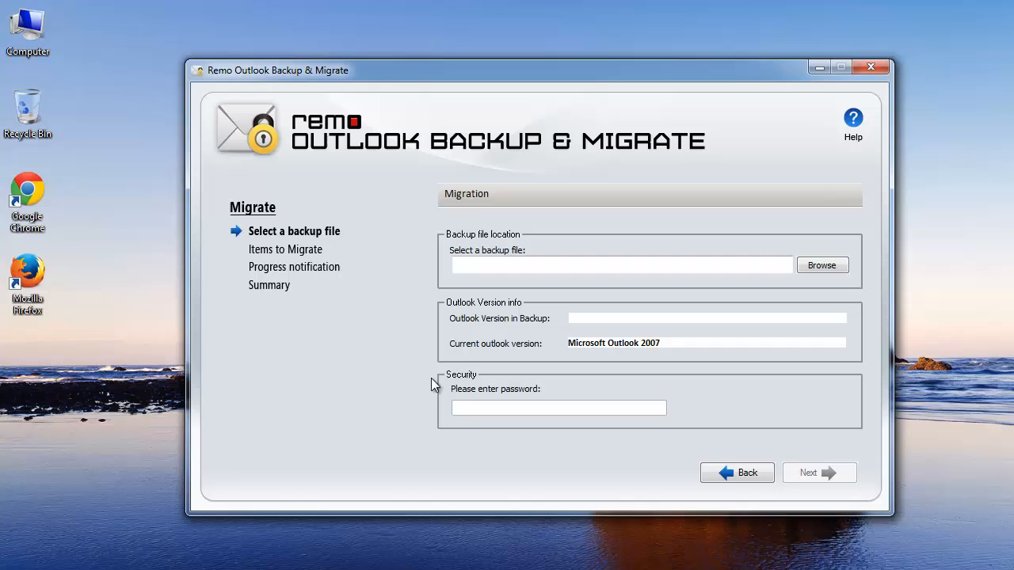
mouse_move(335, 408)
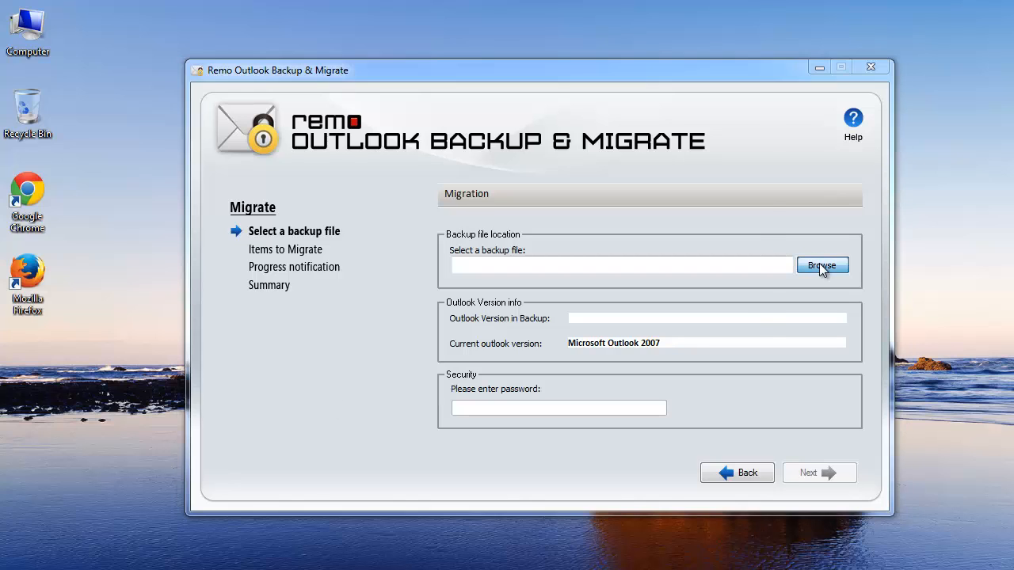
click(820, 264)
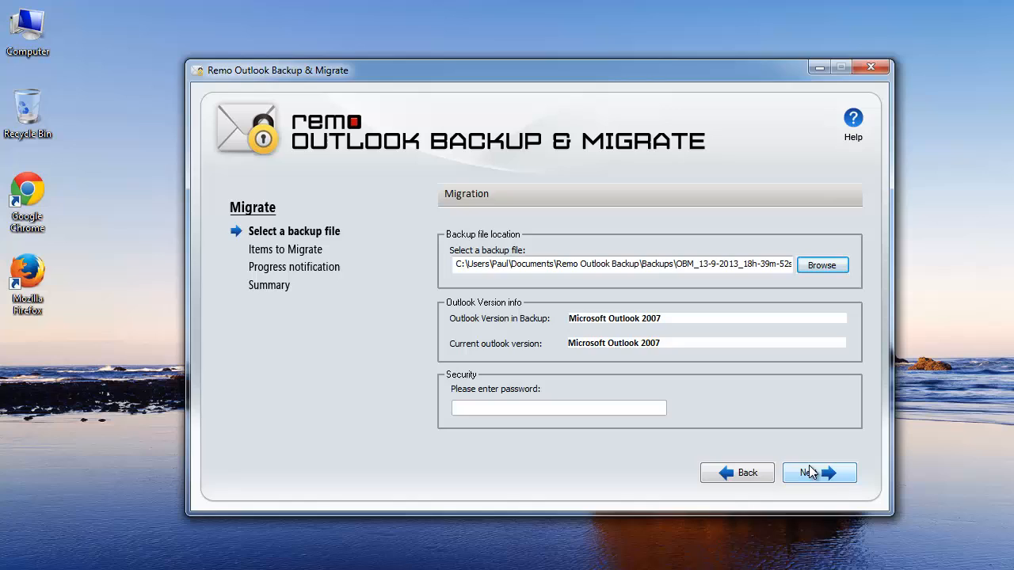
click(819, 472)
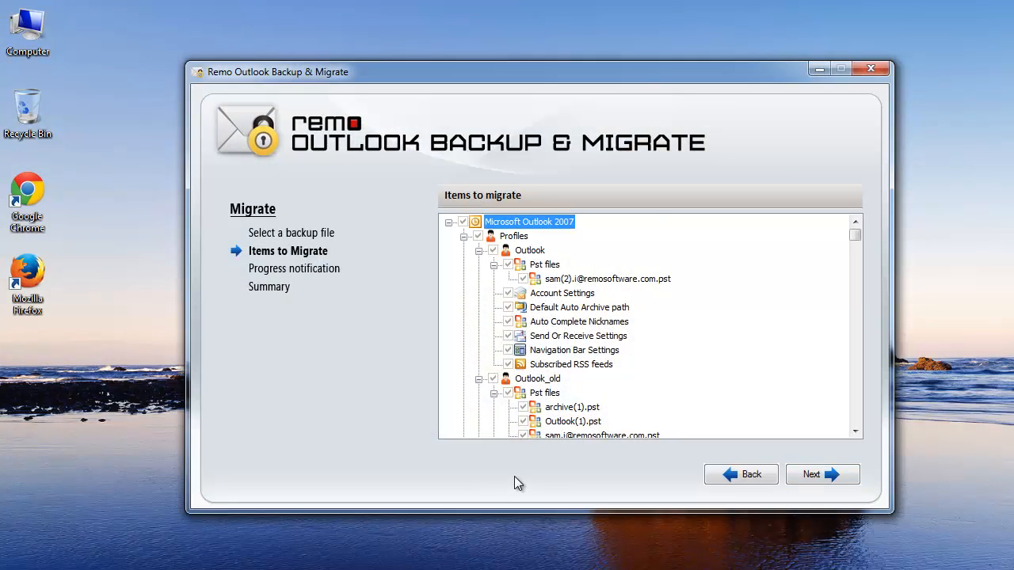
mouse_move(592, 469)
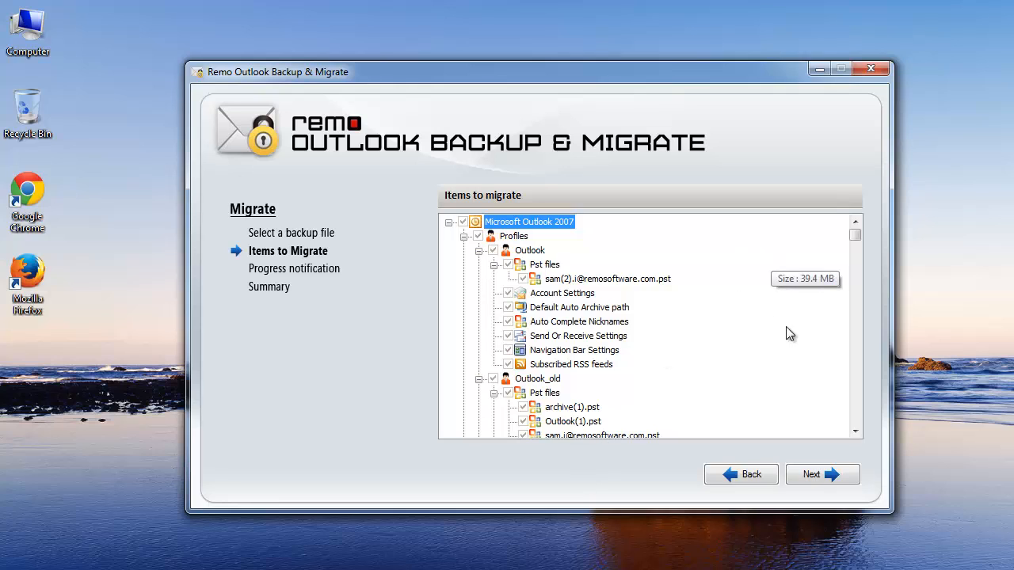
mouse_move(709, 497)
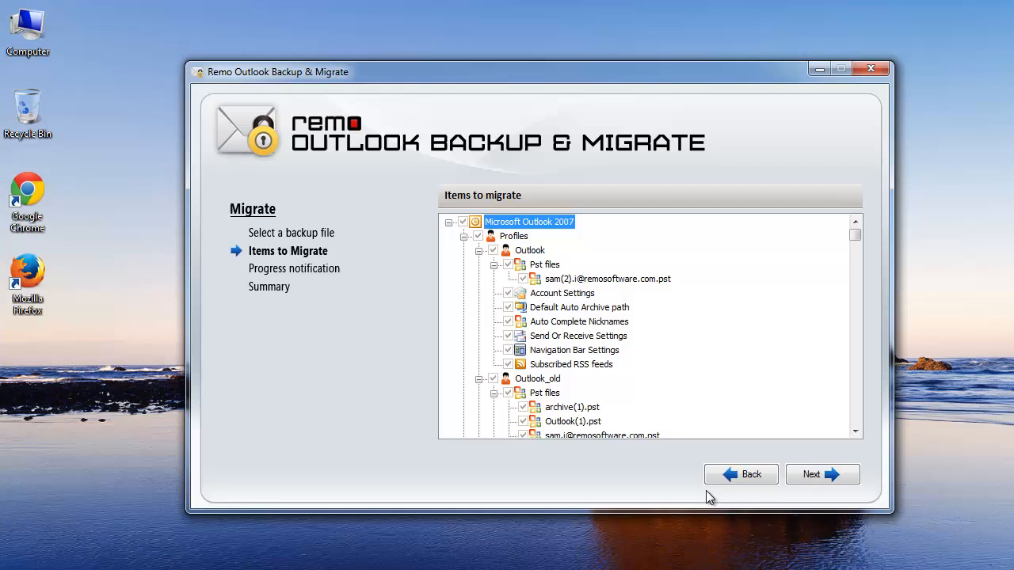
mouse_move(822, 474)
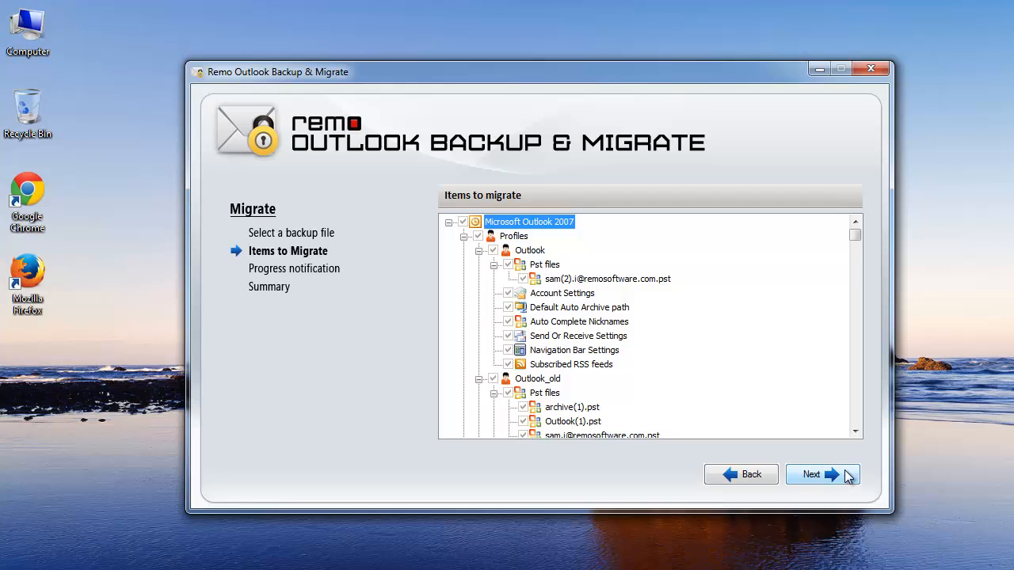
Confirm all checked backed-up items from both profiles for migration
click(821, 474)
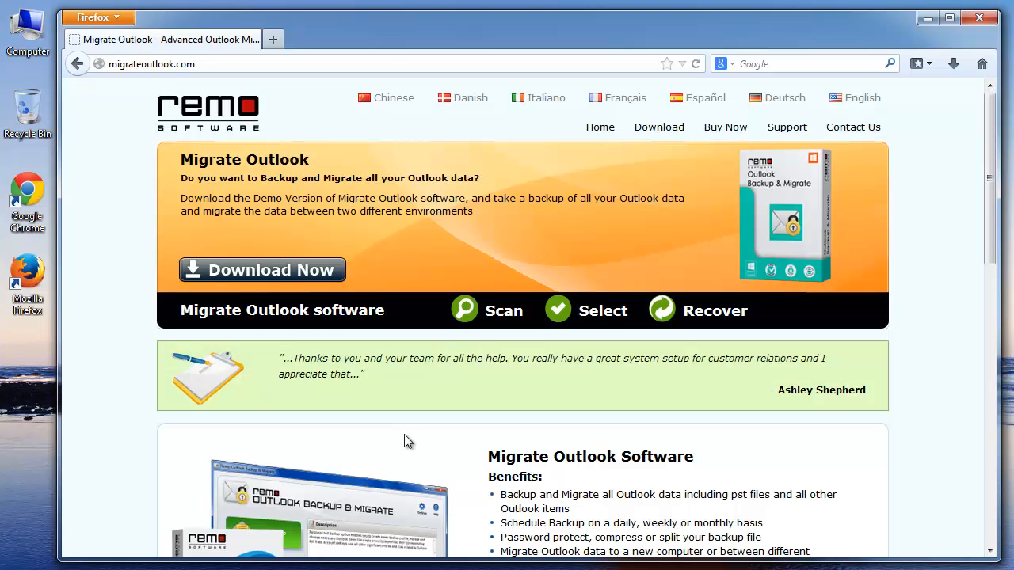
mouse_move(428, 431)
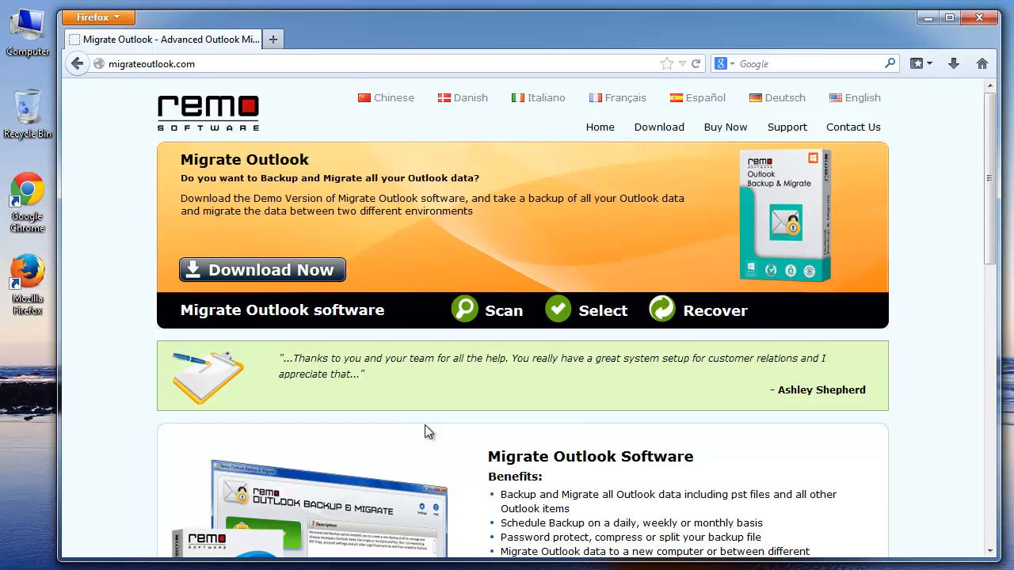